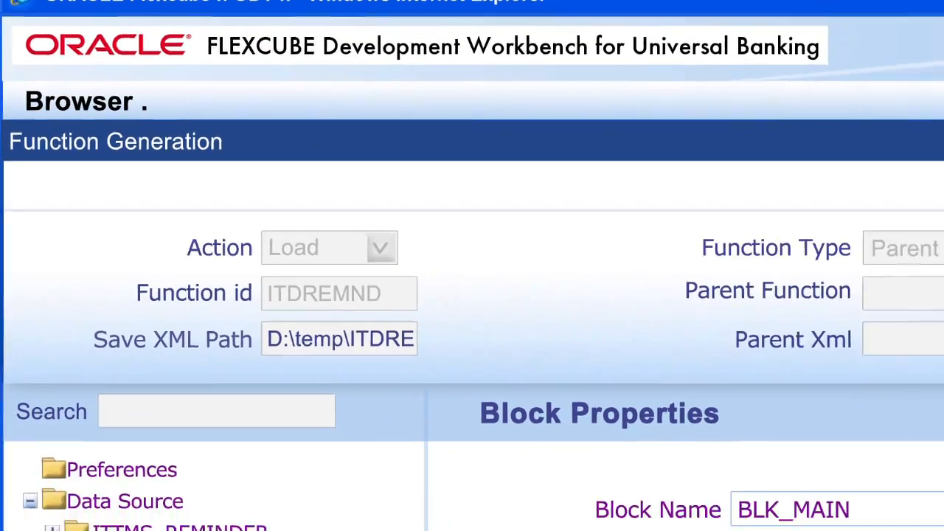
Scroll the ITDREMND generation results and acknowledge the successful generation message.
scroll("down", 3)
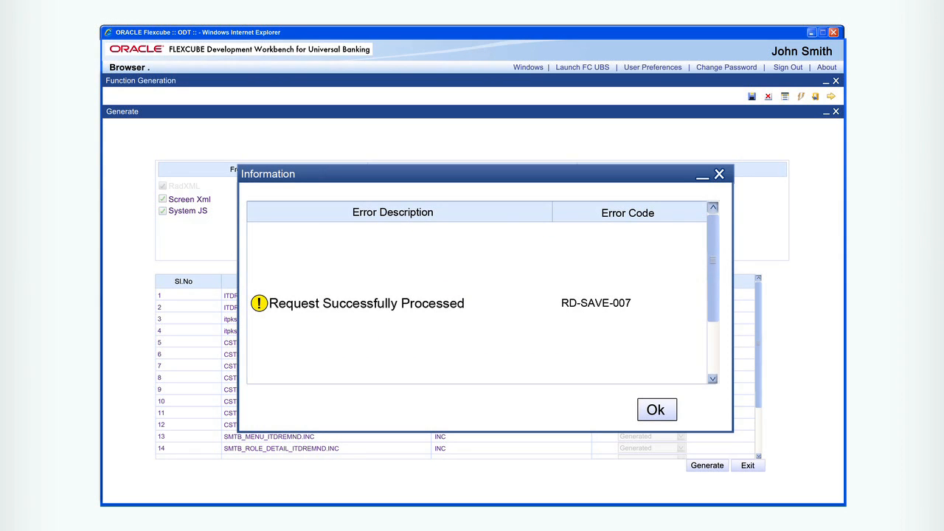
left_click(656, 409)
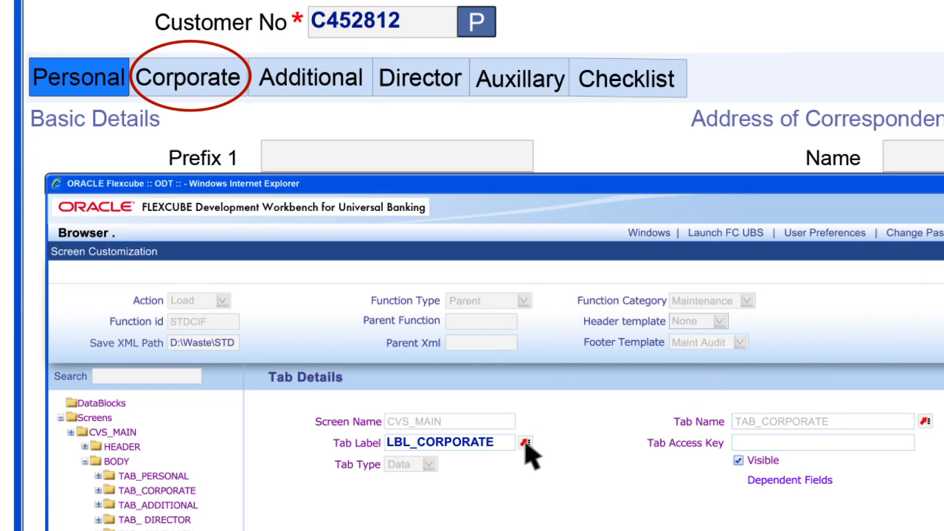
Uncheck Visible for TAB_CORPORATE so the STDCIF Corporate tab is hidden.
left_click(739, 461)
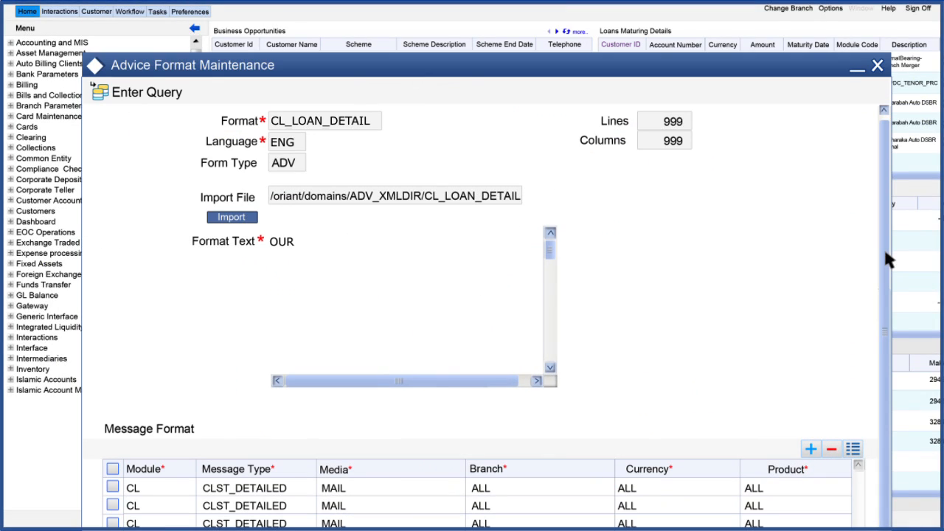
Import the CL_LOAN_DETAIL format text and save the customer address for CLST_DETAILED messages.
left_click(231, 217)
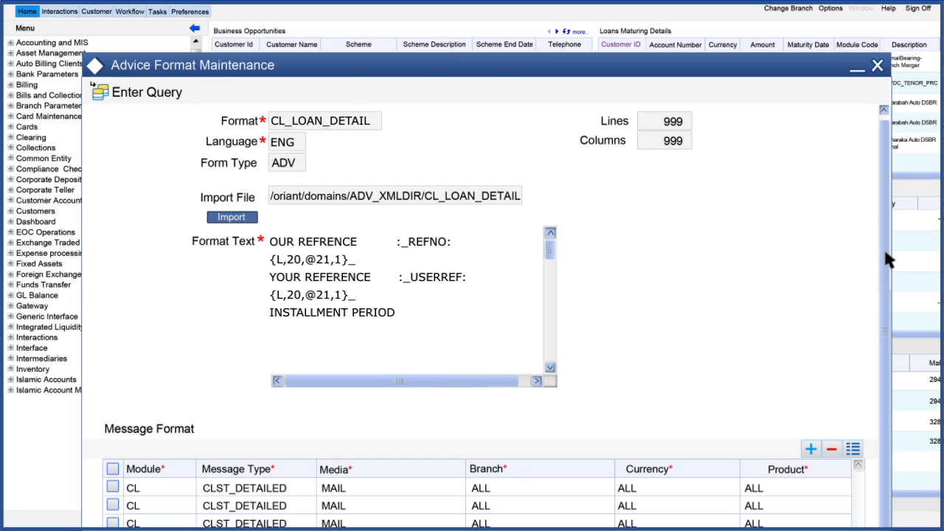
scroll("down", 3)
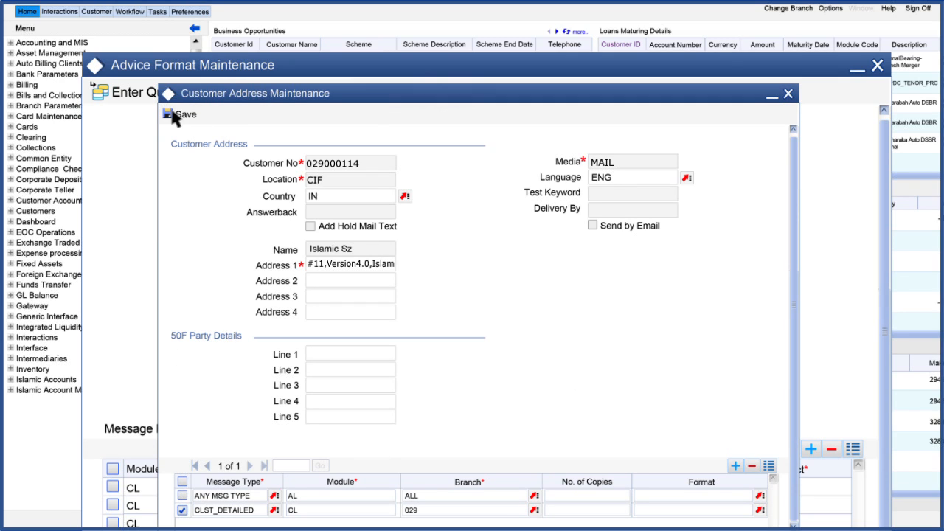
left_click(170, 114)
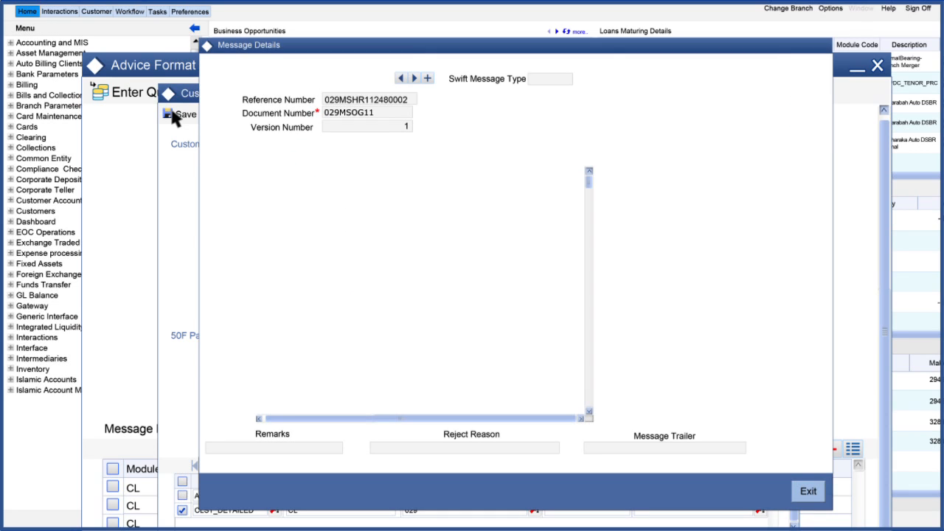
left_click(172, 115)
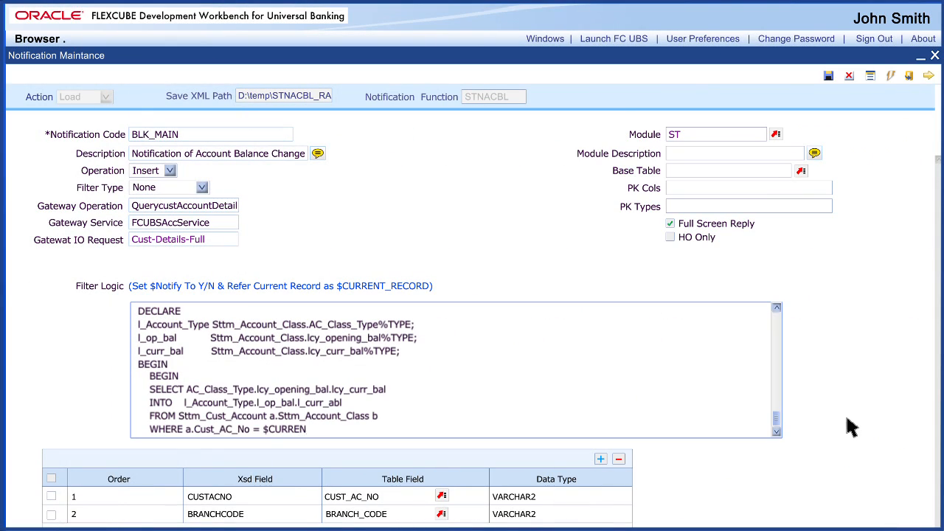
Save the STNACBL balance change notification and edit the NOTIFY_AC_BALN trigger description.
left_click(829, 75)
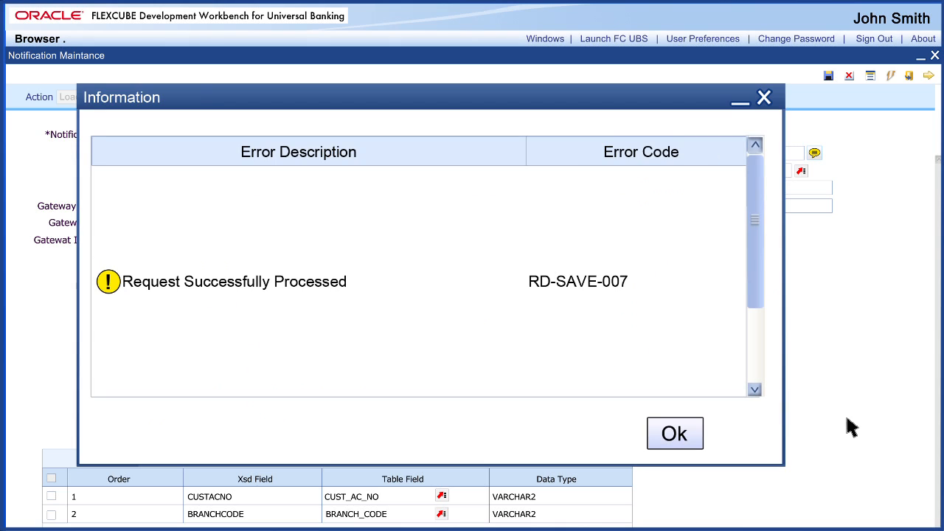
left_click(675, 433)
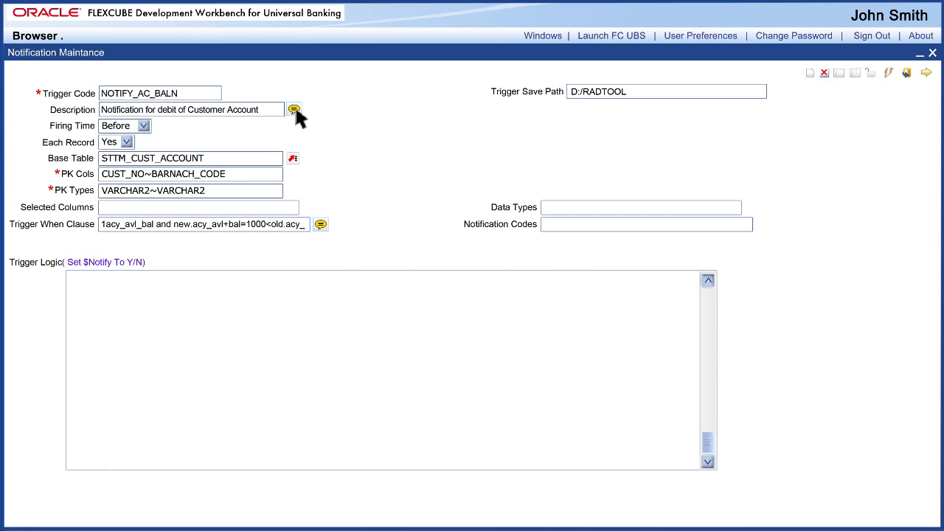
left_click(105, 261)
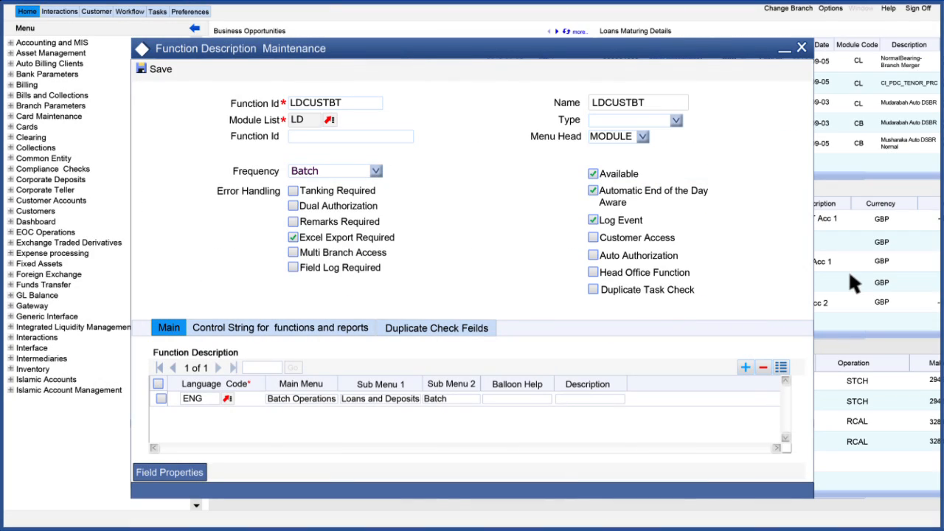
Tick LDCUSTBT in the Batch dialog and confirm it as an included batch.
left_click(158, 399)
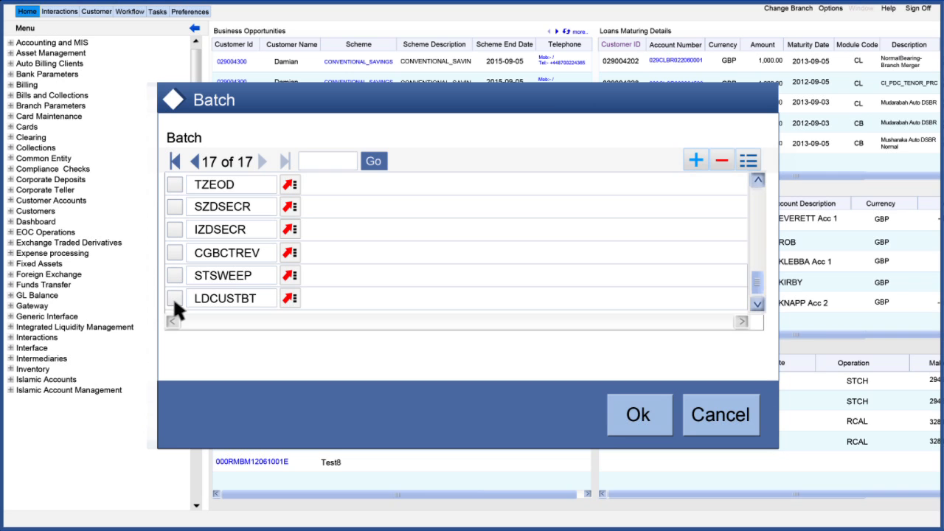
left_click(176, 298)
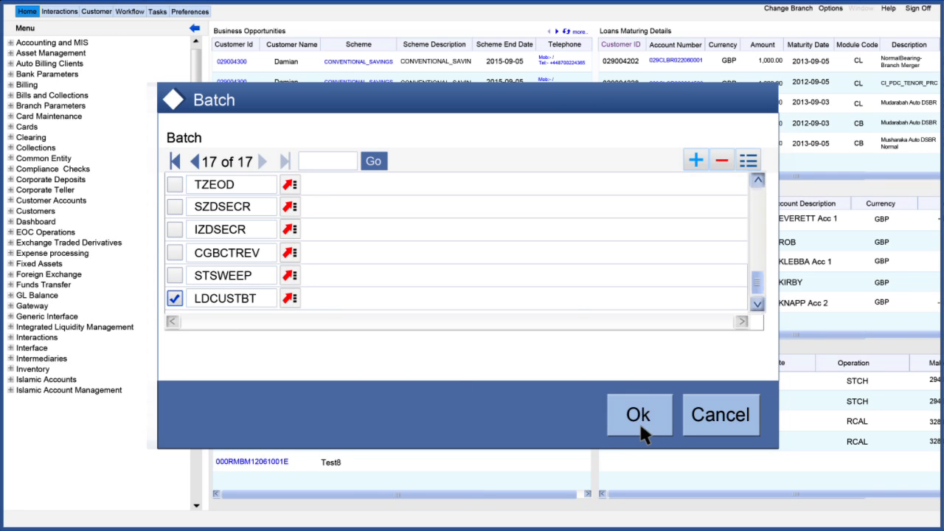
left_click(640, 415)
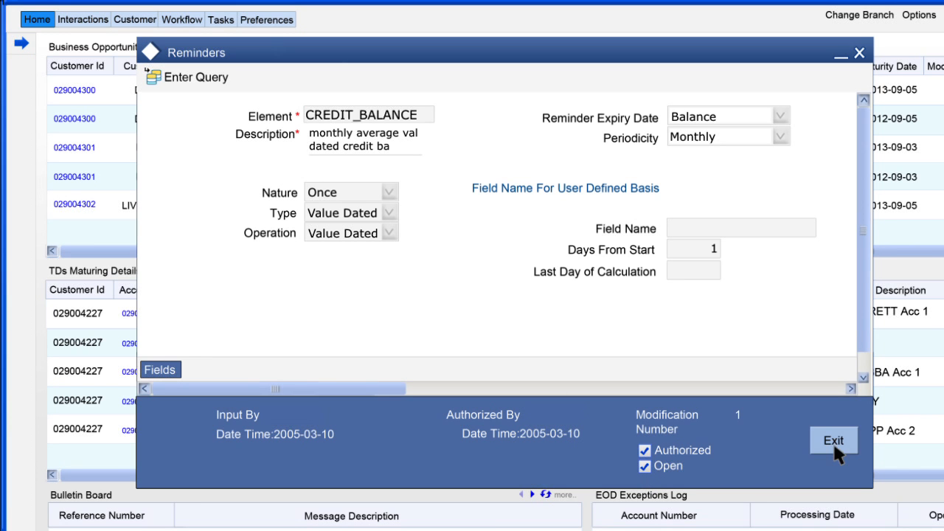
Exit the CREDIT_BALANCE reminder record to return to the home dashboard.
left_click(834, 442)
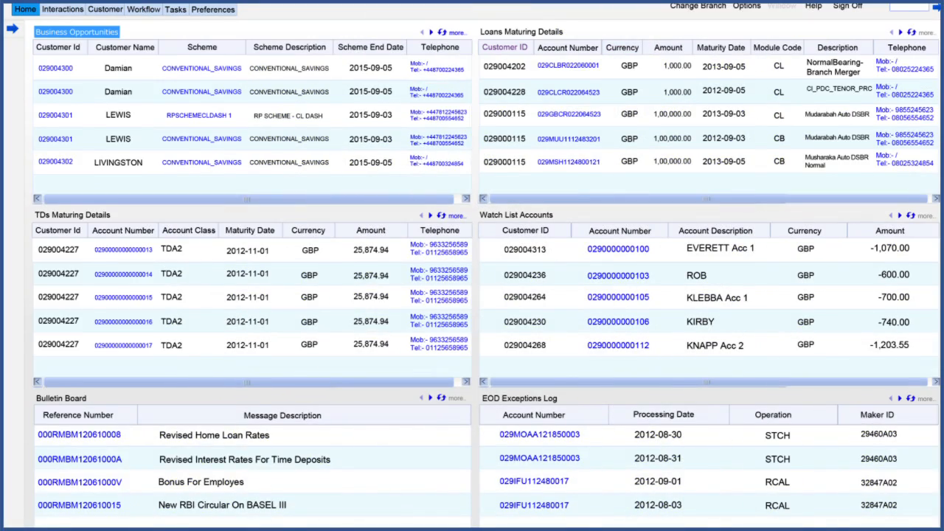